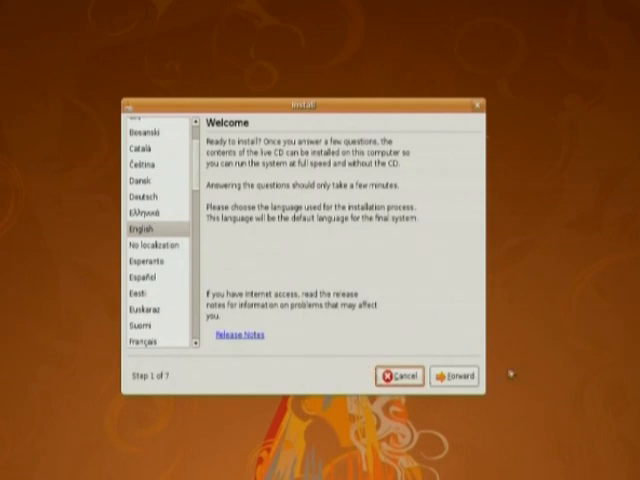
Step: Keep English as the installer language and continue to the time zone step
left_click(454, 376)
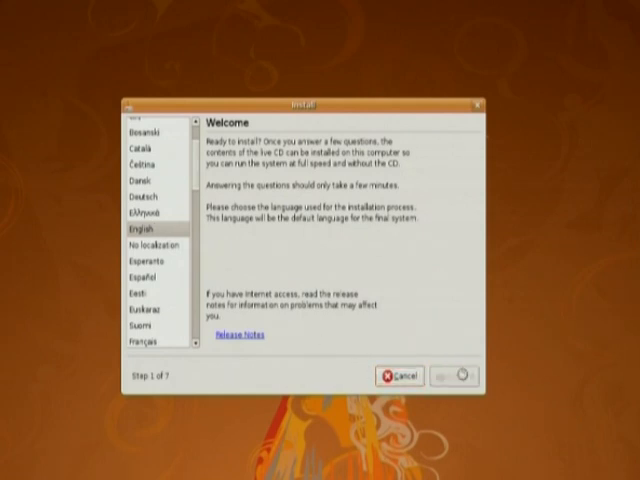
left_click(455, 376)
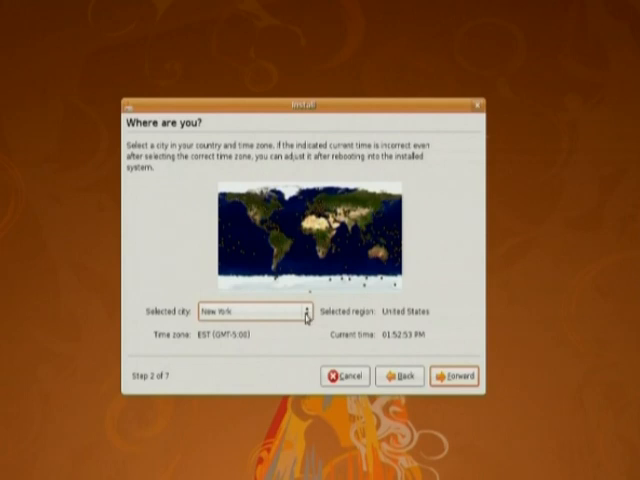
Step: Set the time zone to Kolkata, India and accept the USA keyboard layout
left_click(303, 307)
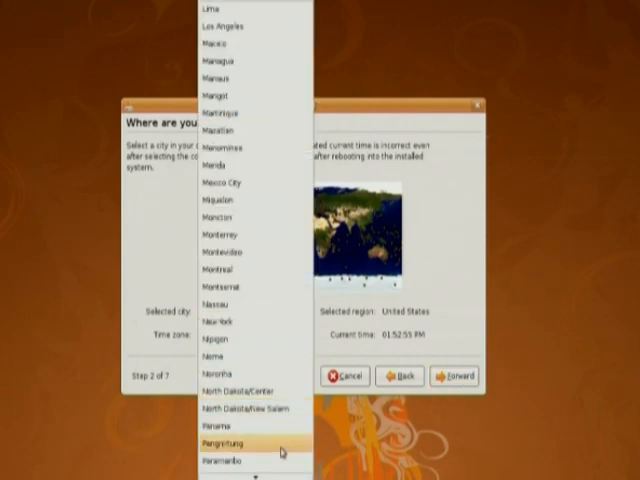
scroll("down", 3)
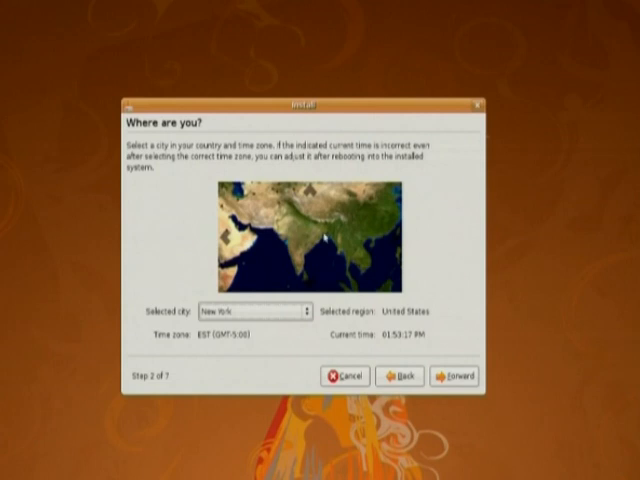
left_click(327, 245)
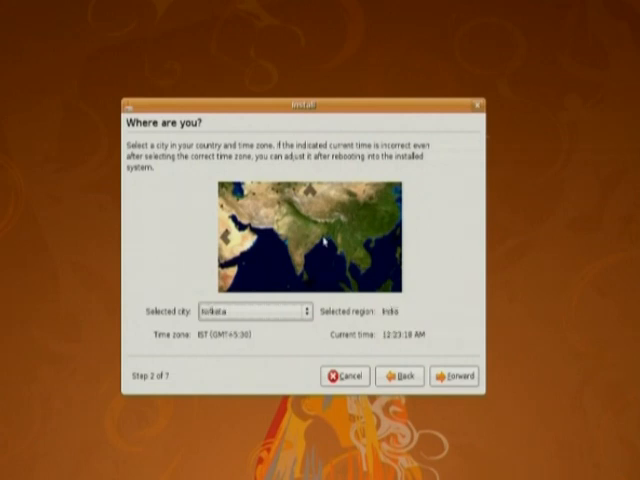
left_click(454, 376)
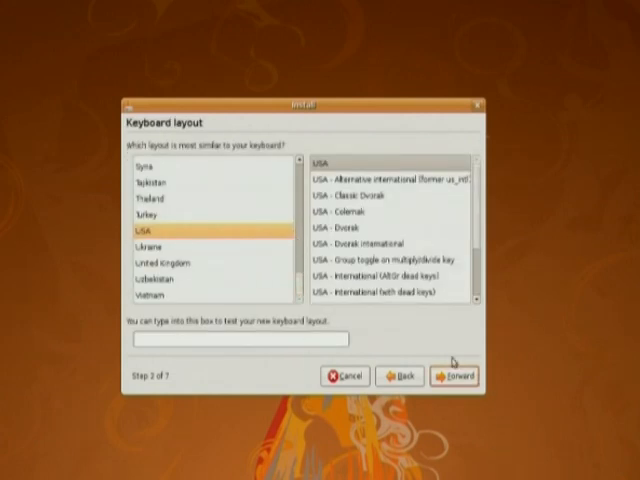
left_click(454, 376)
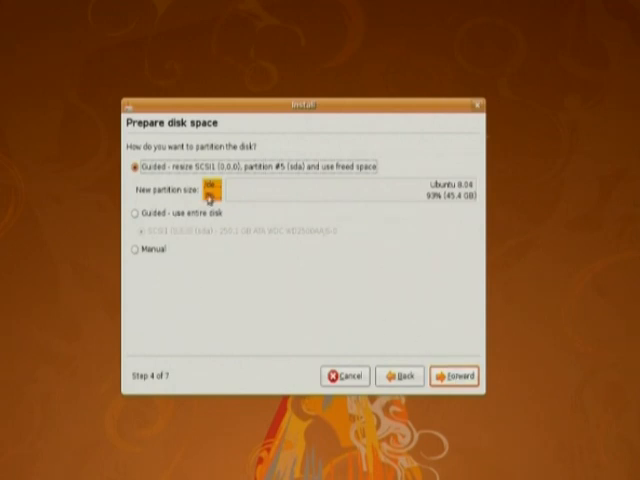
mouse_move(200, 231)
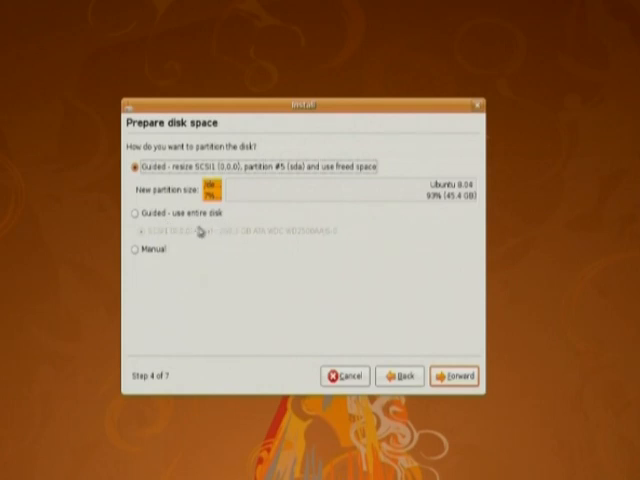
mouse_move(152, 262)
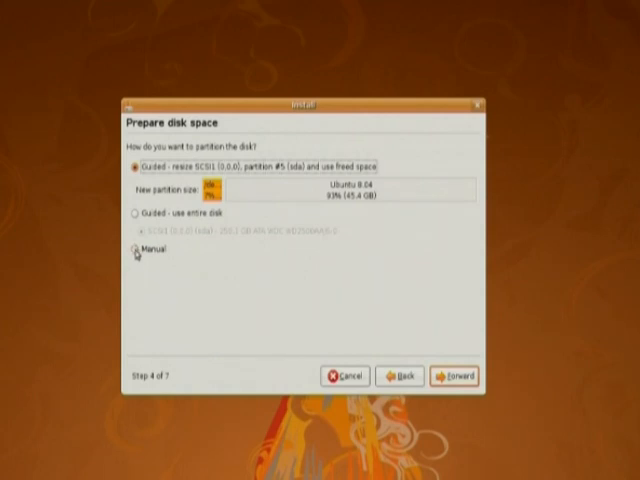
Step: Choose manual partitioning to open the partition table editor
left_click(135, 249)
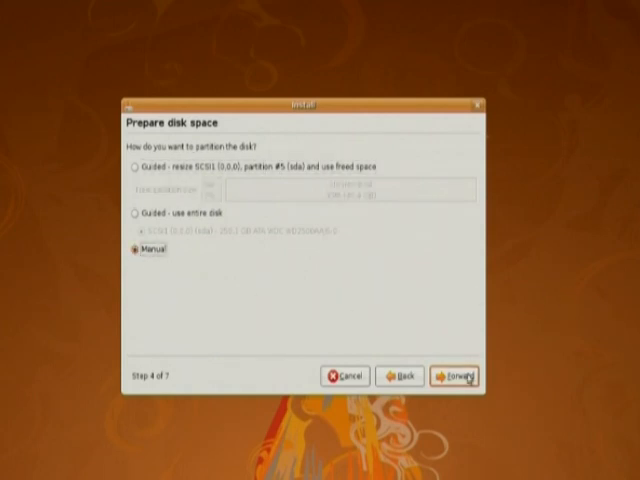
left_click(455, 376)
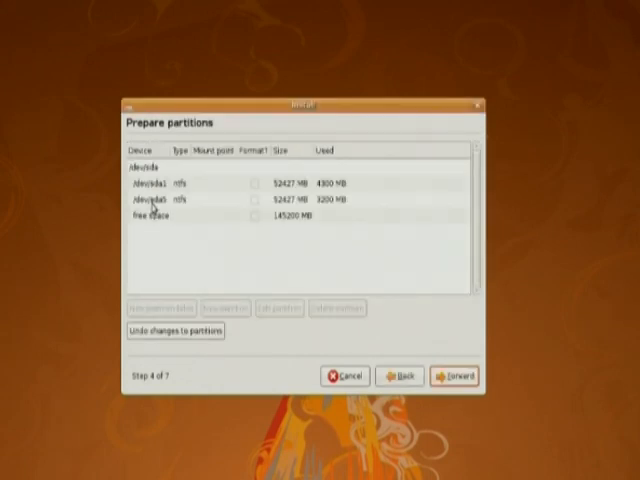
mouse_move(272, 220)
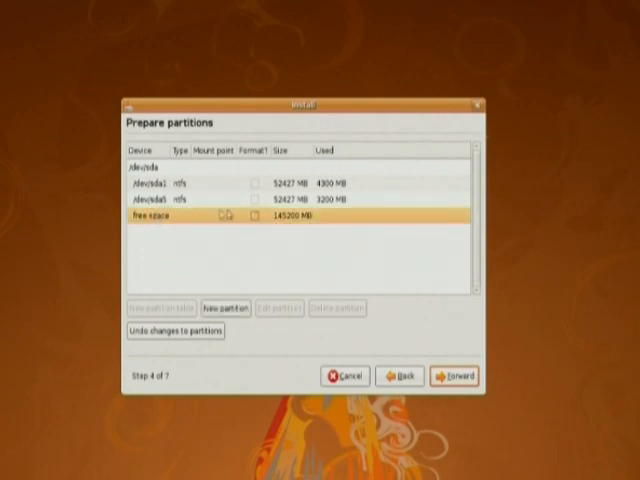
Step: Create a 100 MB ext3 partition in the free space mounted at /boot
left_click(224, 308)
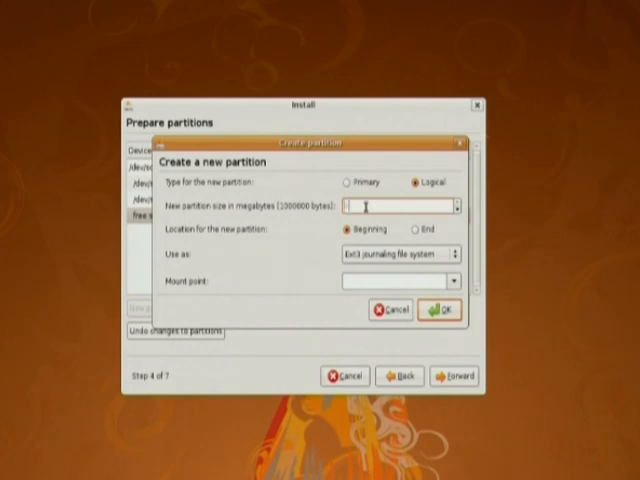
type("100")
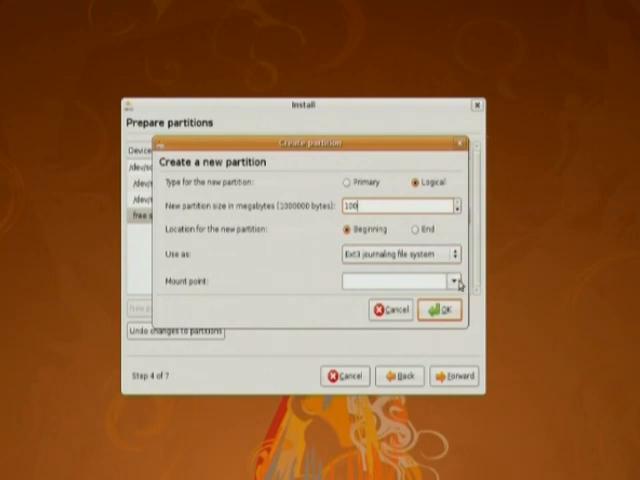
left_click(455, 280)
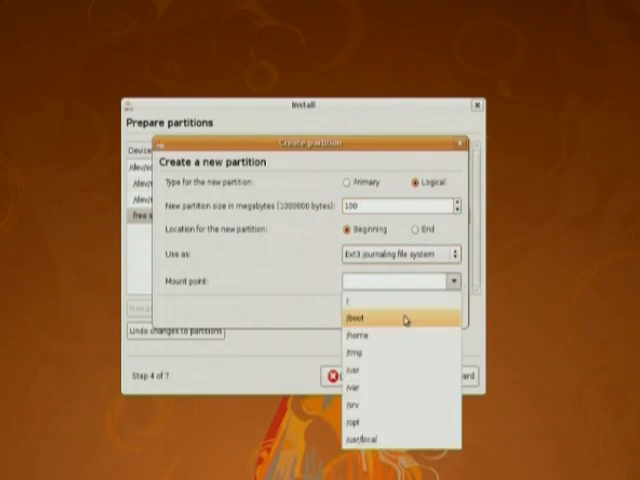
left_click(350, 322)
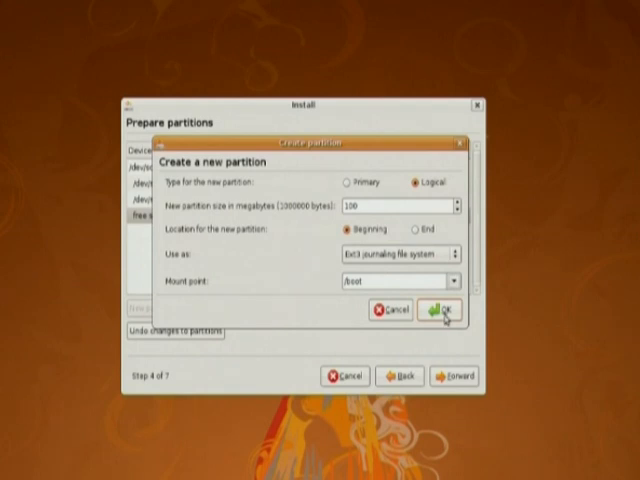
left_click(437, 310)
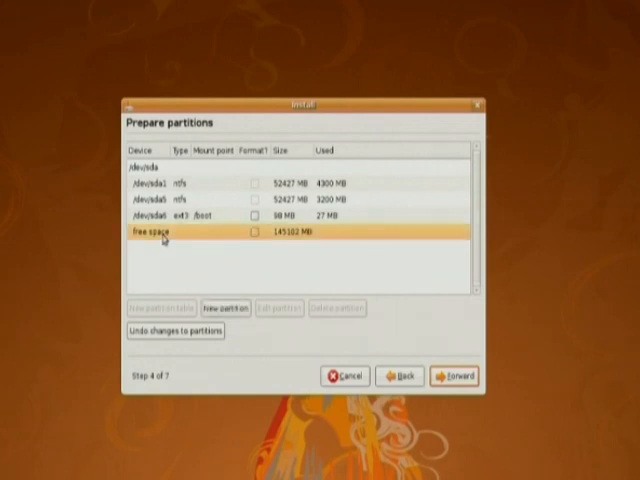
Step: Create a 20000 MB ext3 partition in the free space mounted at /
left_click(225, 308)
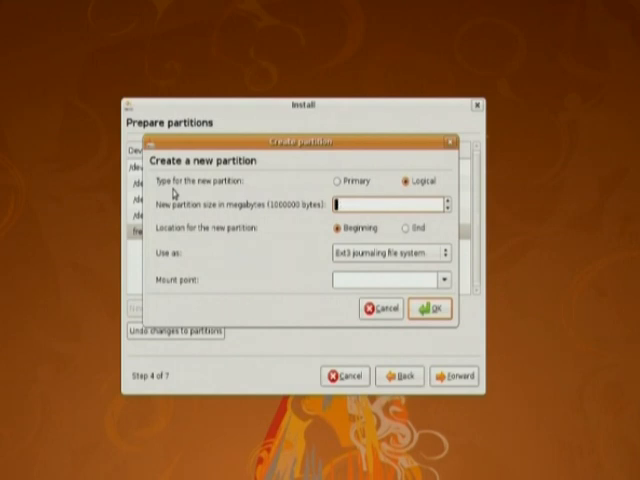
type("20")
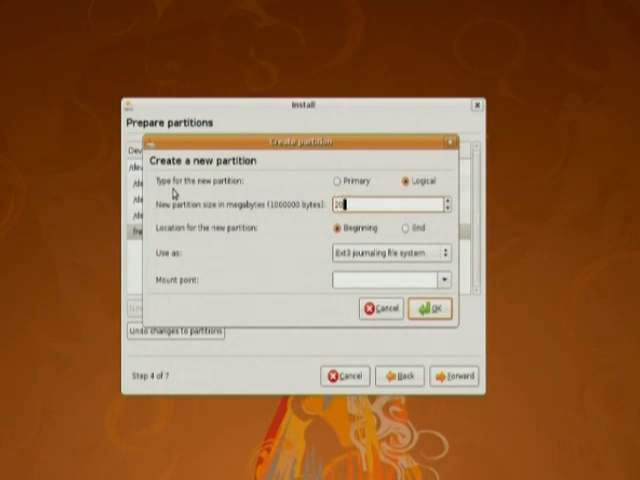
type("20000")
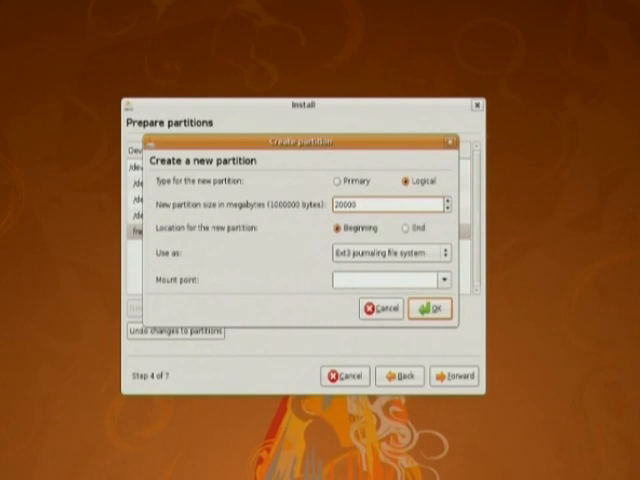
left_click(353, 205)
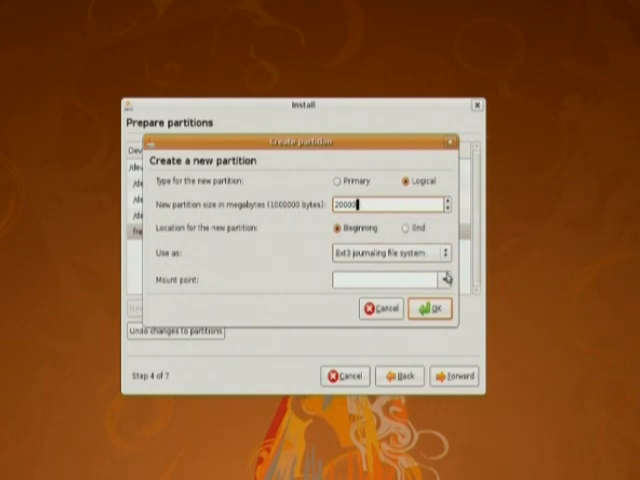
left_click(445, 280)
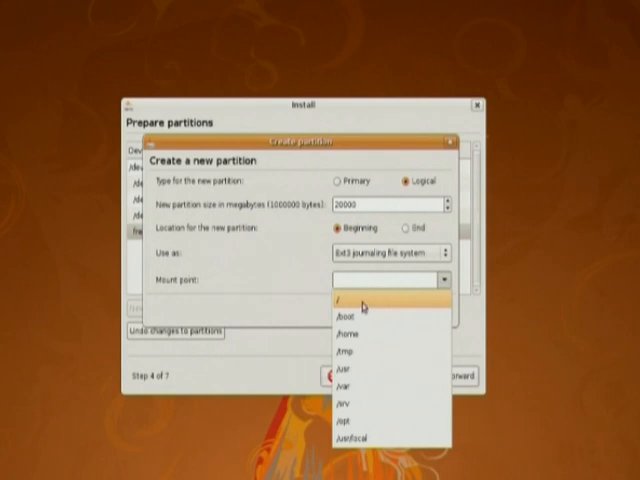
left_click(342, 297)
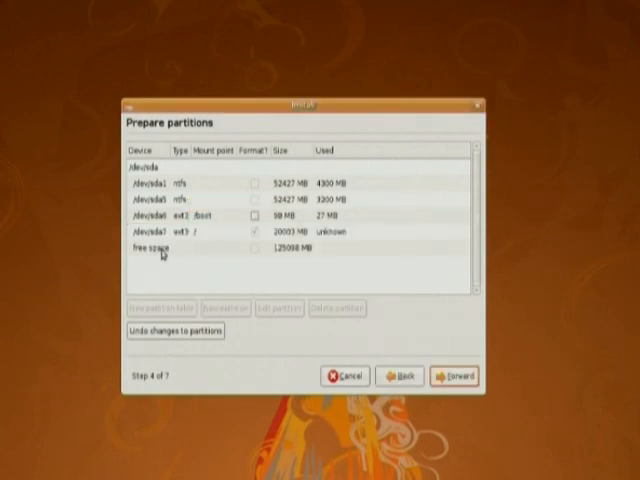
Step: Create an 8000 MB swap area partition from the remaining free space
left_click(160, 247)
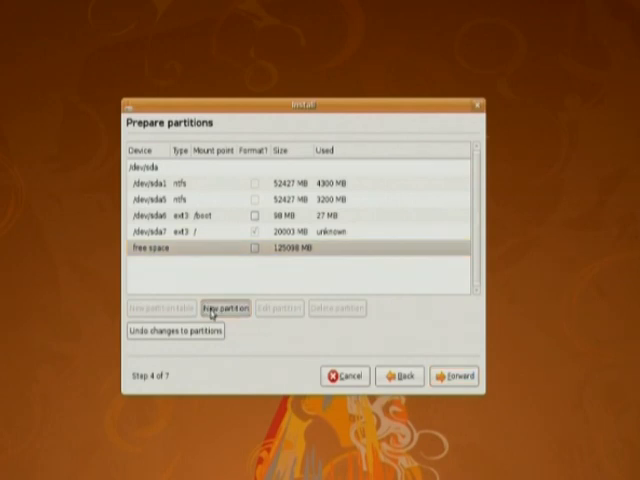
left_click(224, 308)
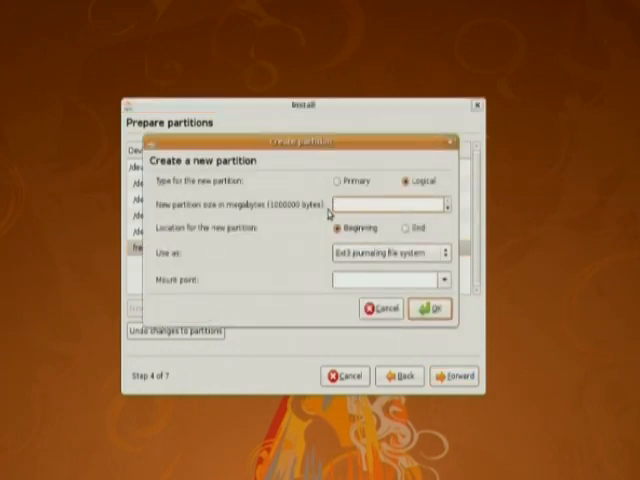
type("8000")
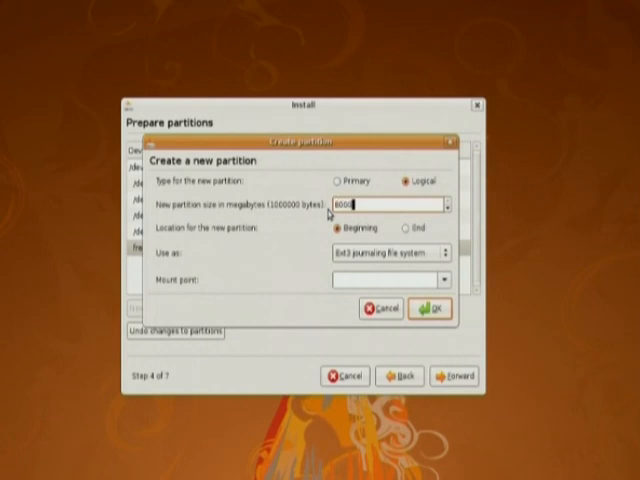
left_click(388, 252)
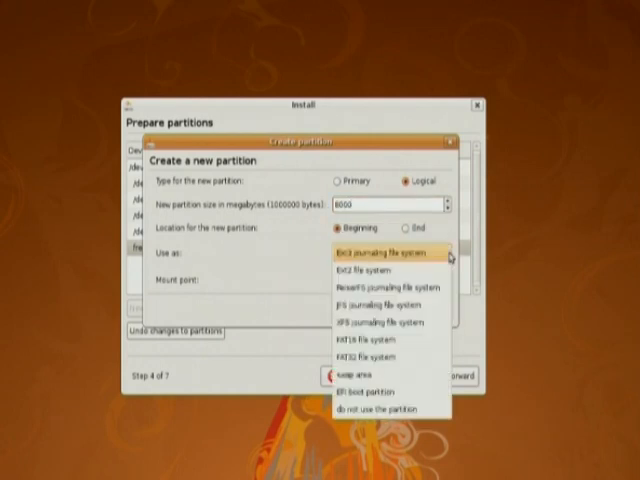
left_click(356, 380)
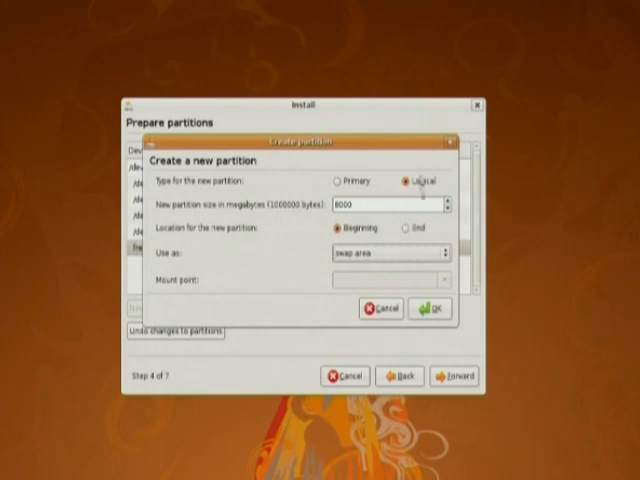
left_click(429, 307)
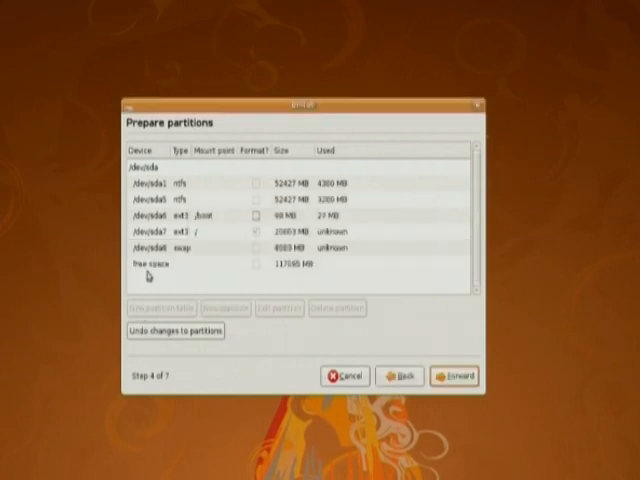
Step: Create a 50000 MB ext3 partition from the free space mounted at /home
left_click(150, 264)
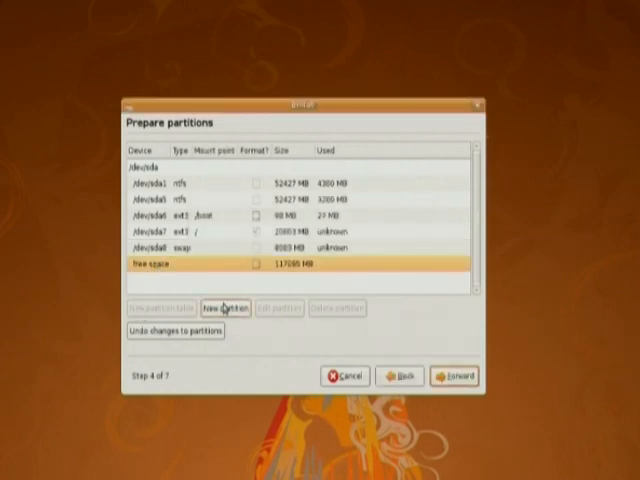
left_click(225, 308)
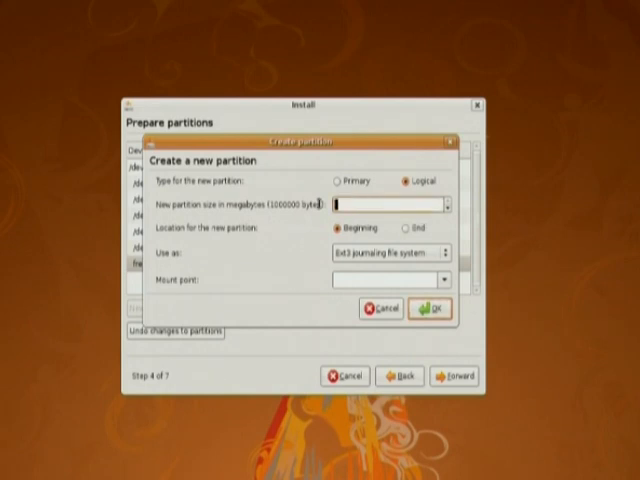
type("5000")
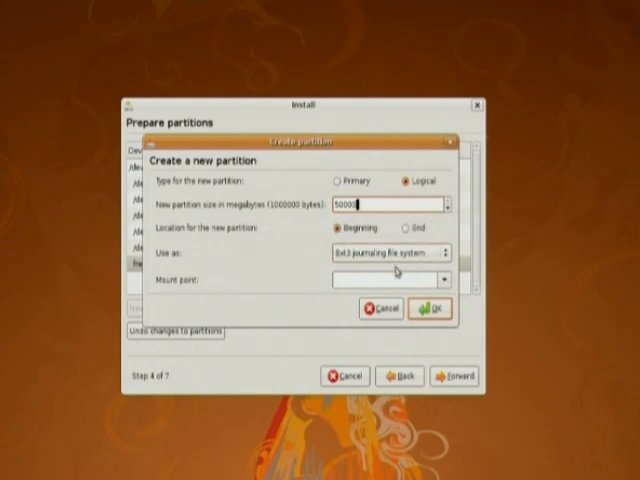
left_click(443, 280)
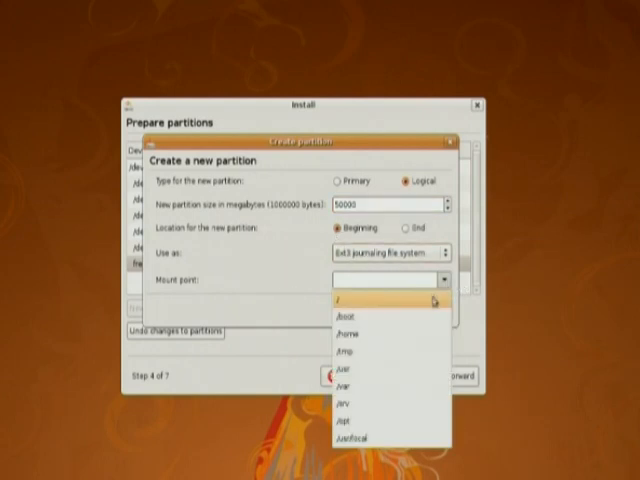
left_click(346, 333)
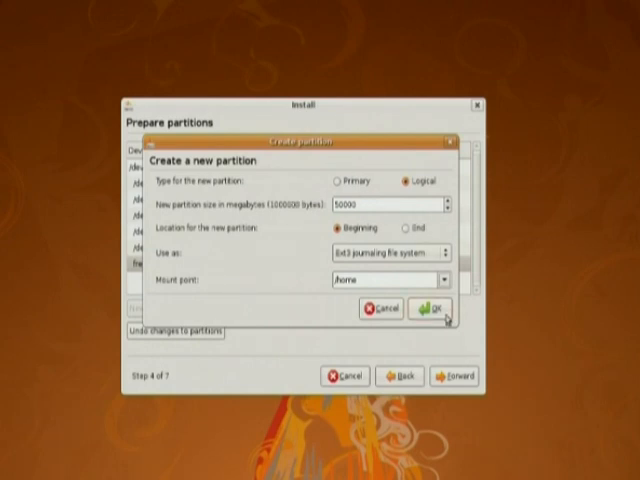
left_click(438, 307)
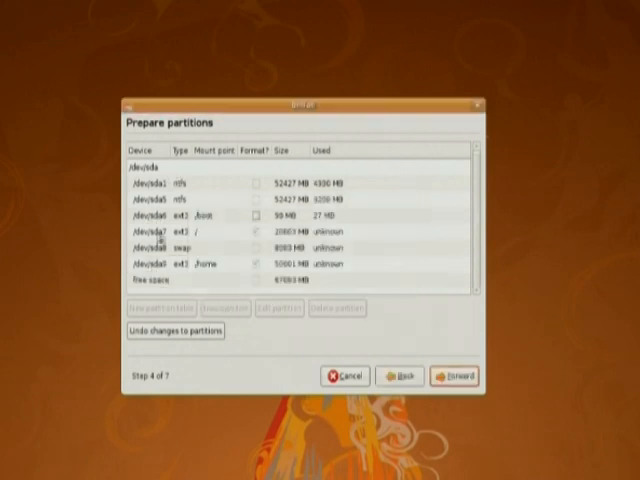
mouse_move(183, 271)
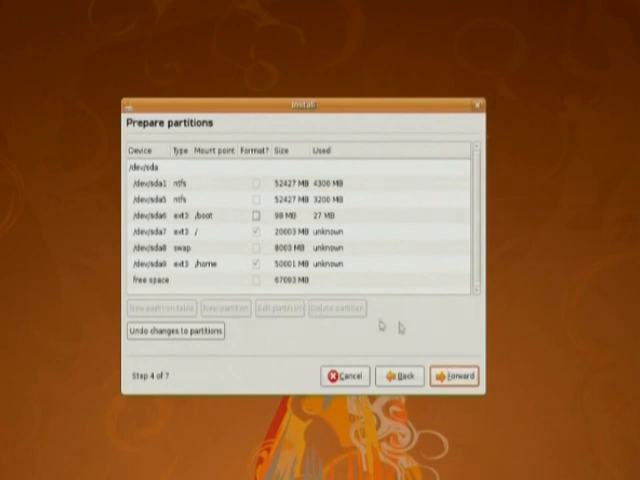
Step: Accept the /boot, /, swap and /home layout and continue to 'Who are you?'
left_click(453, 376)
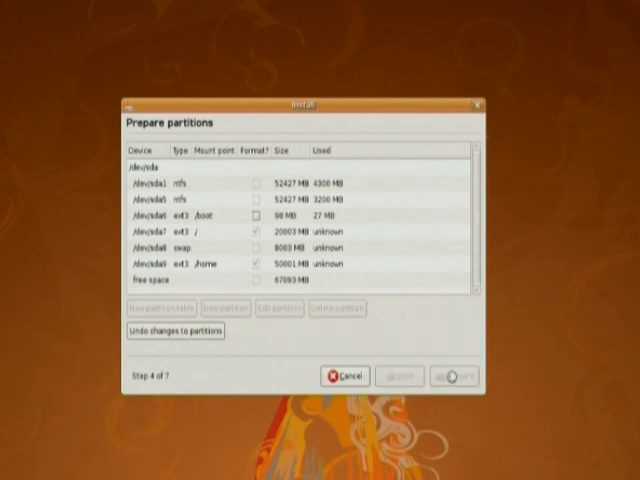
left_click(454, 376)
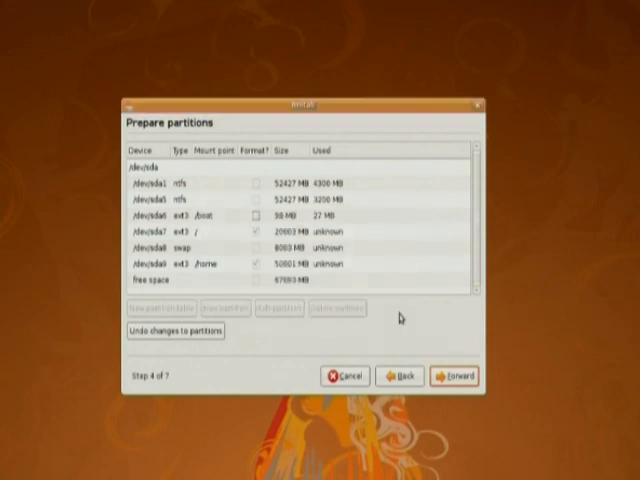
left_click(453, 376)
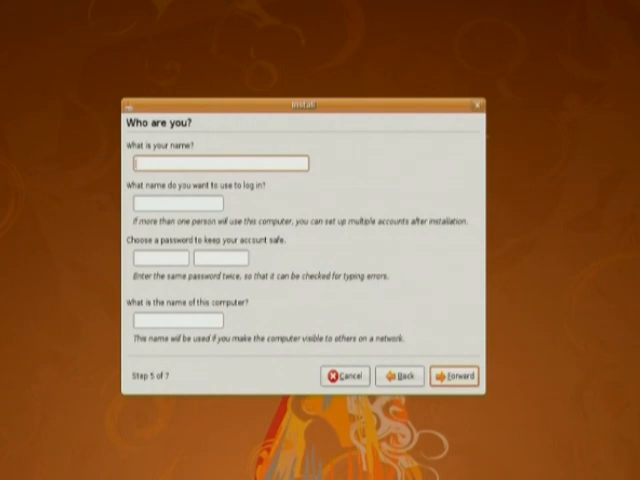
mouse_move(178, 70)
type("sw")
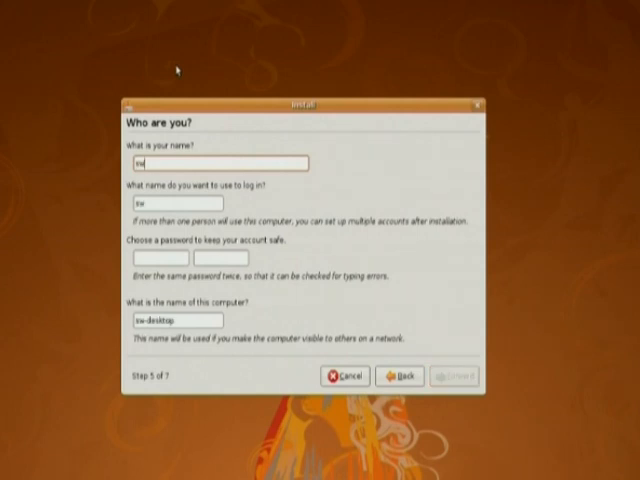
Step: Enter the user's name, login name, password twice and computer name, then continue
type("ati")
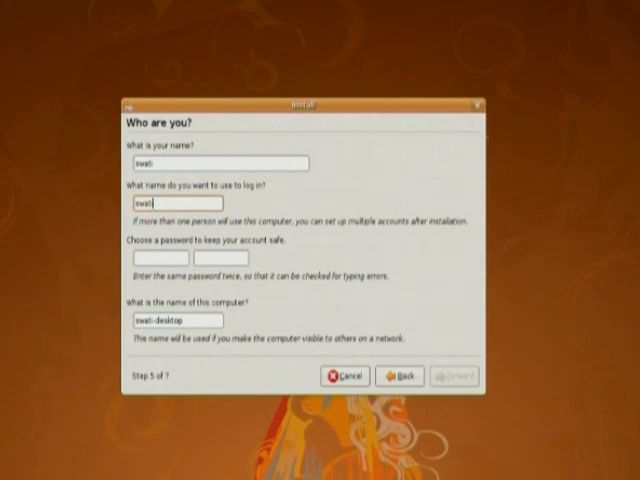
type("p")
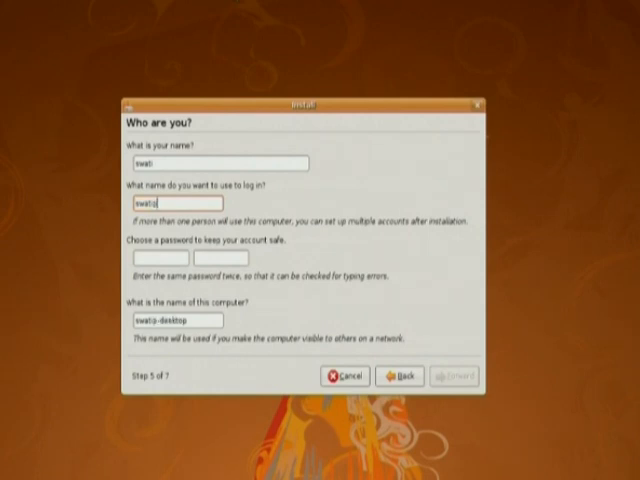
type("patil")
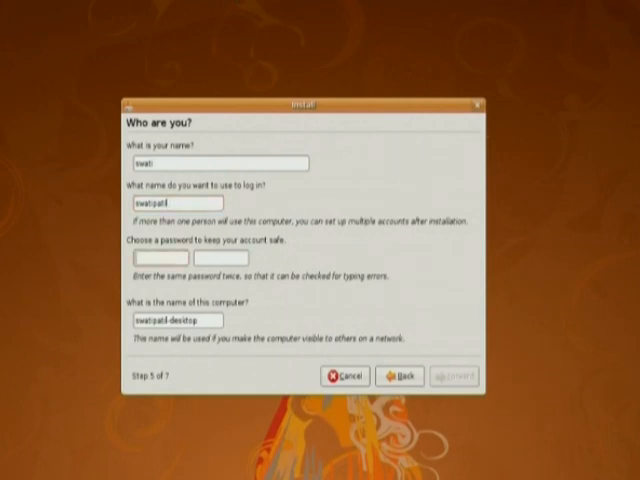
type("***")
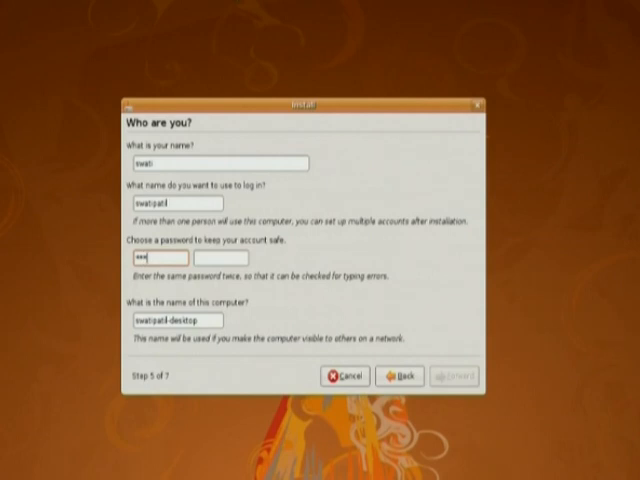
type("•")
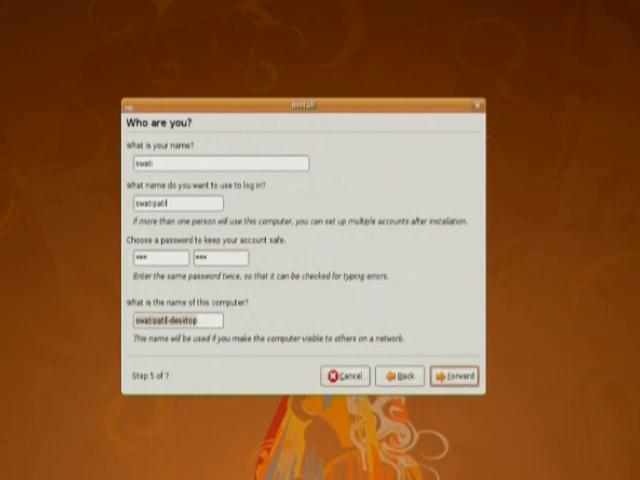
left_click(454, 375)
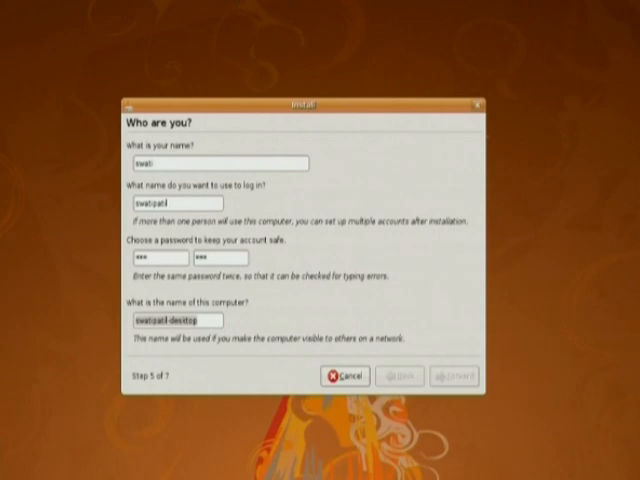
left_click(453, 376)
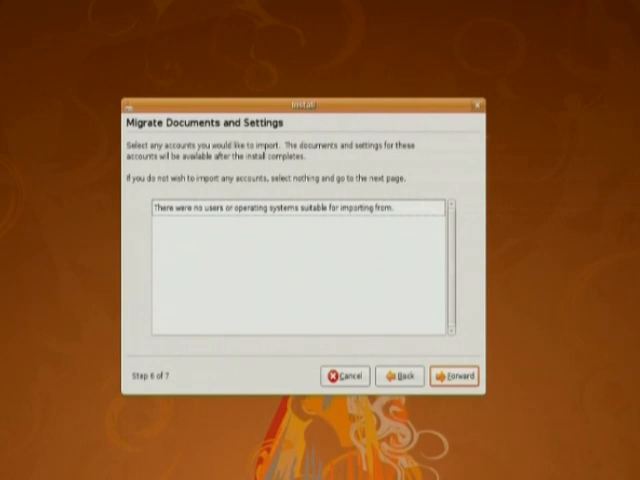
mouse_move(533, 443)
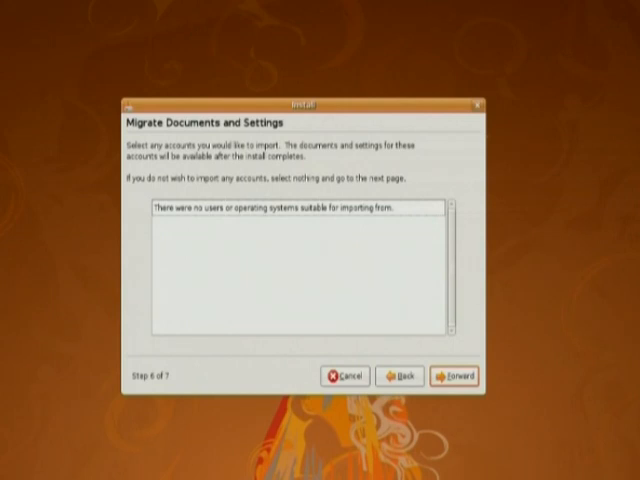
mouse_move(172, 447)
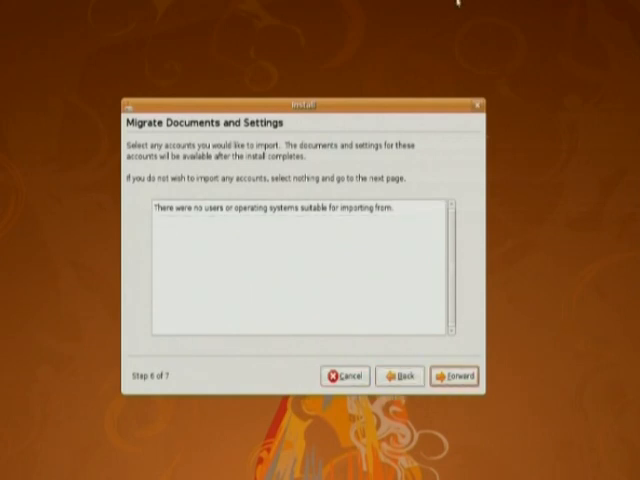
Step: Skip document and settings migration and reach the Ready to install summary
left_click(454, 376)
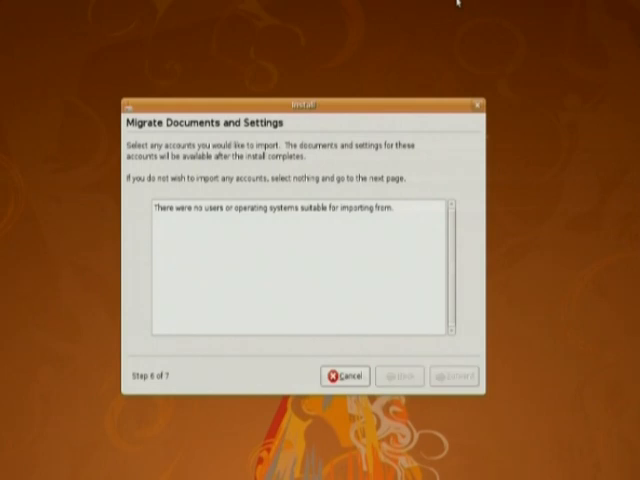
left_click(454, 376)
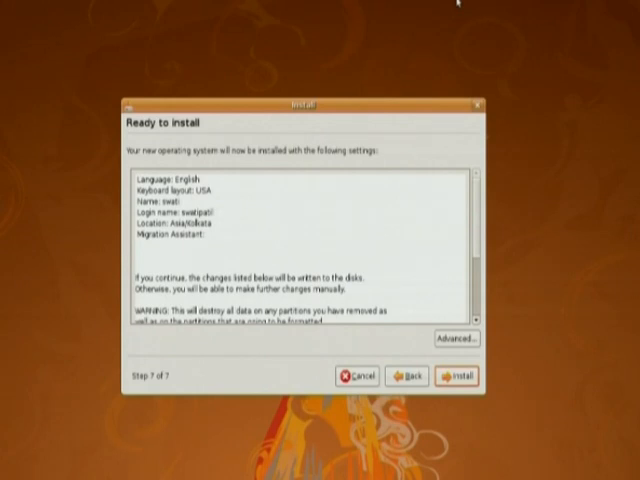
Step: Accept the Ready to install summary and begin the Ubuntu installation
left_click(457, 376)
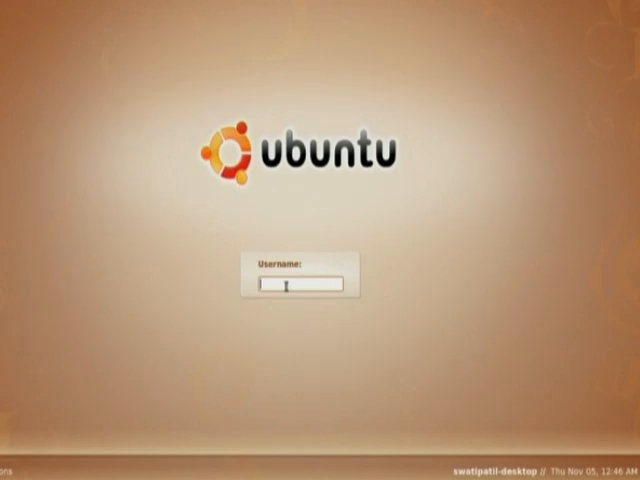
Step: Log in with the 'Swa' username, then browse the Applications, Places and System menus
type("Swa")
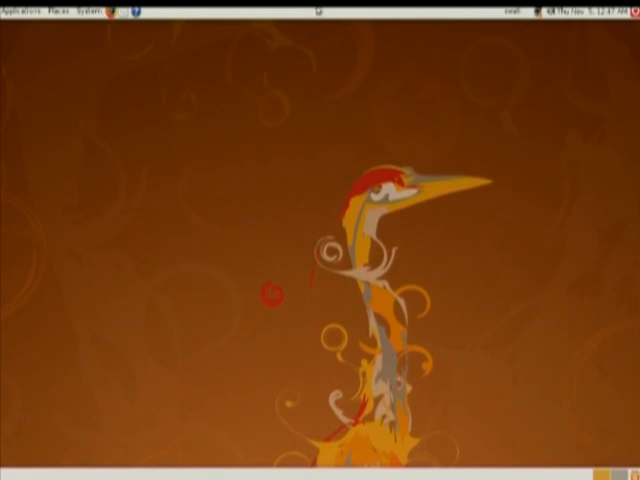
left_click(22, 7)
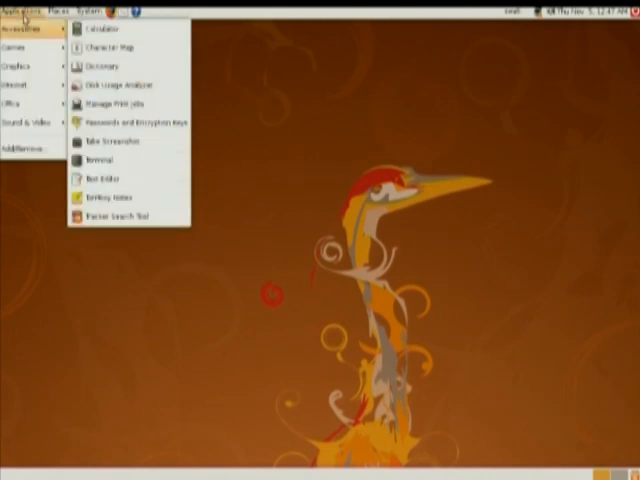
left_click(60, 9)
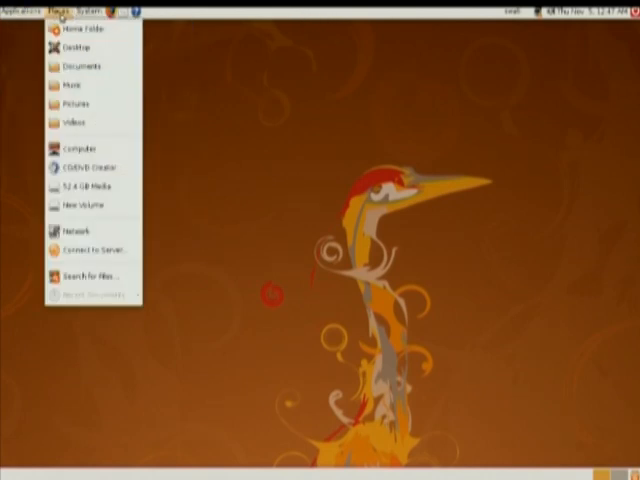
left_click(78, 8)
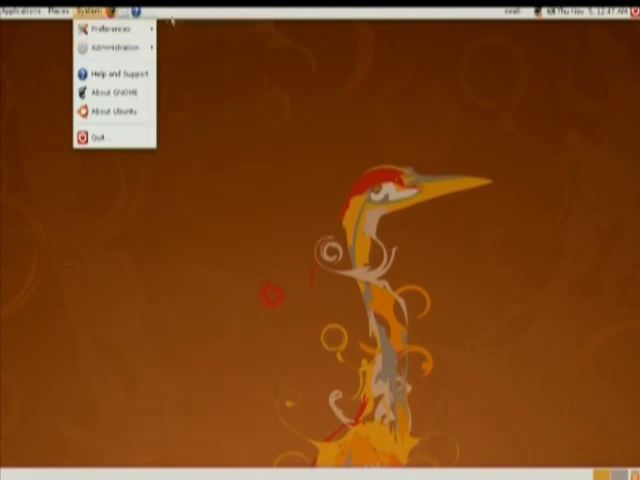